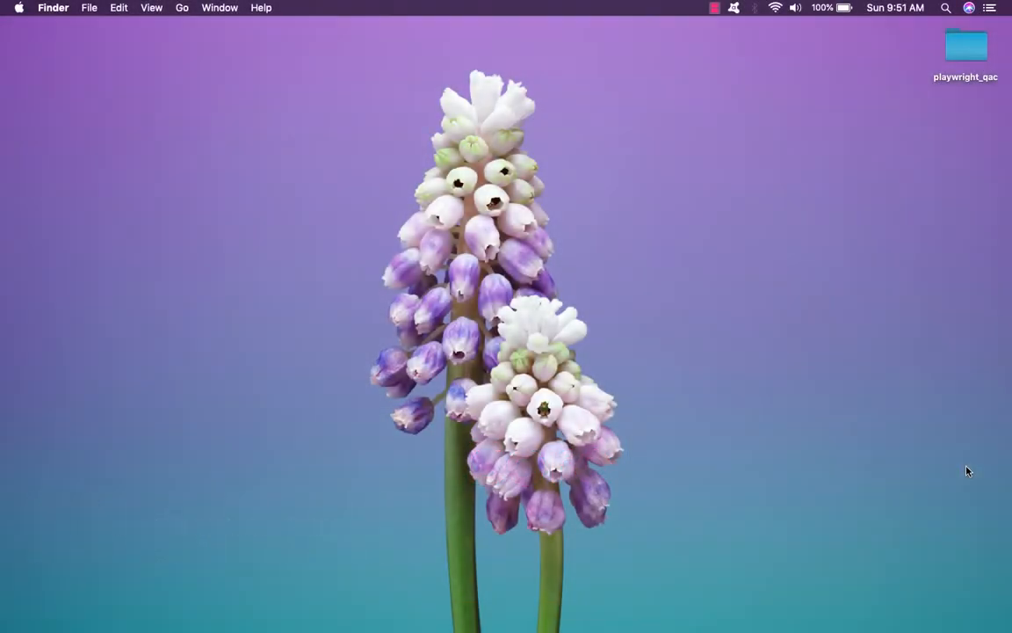
# Launch Safari from Spotlight by searching for 'safari'
pyautogui.write('safari')
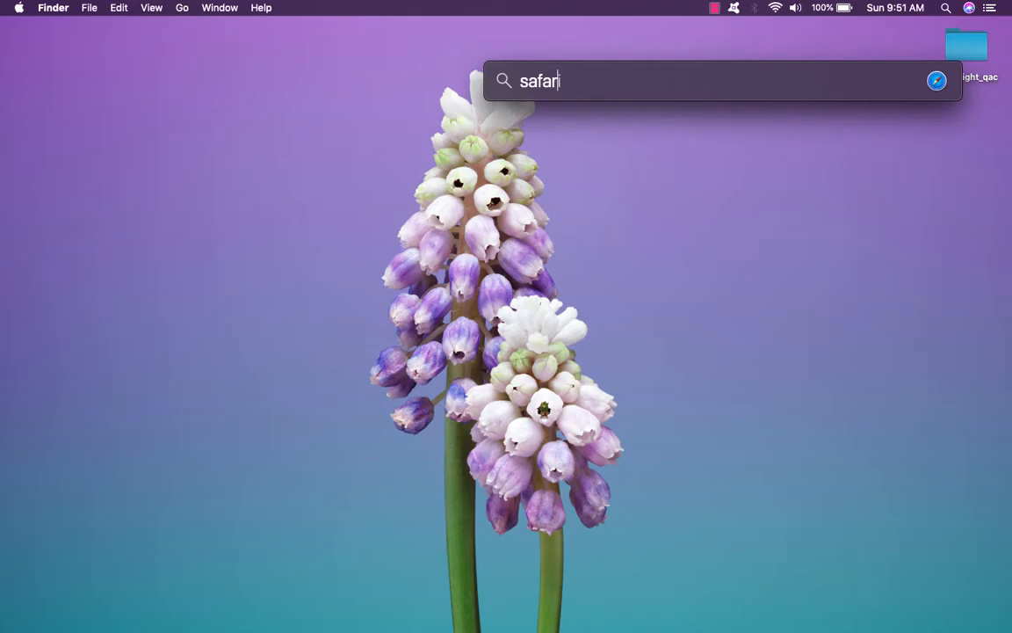
pyautogui.press('Return')
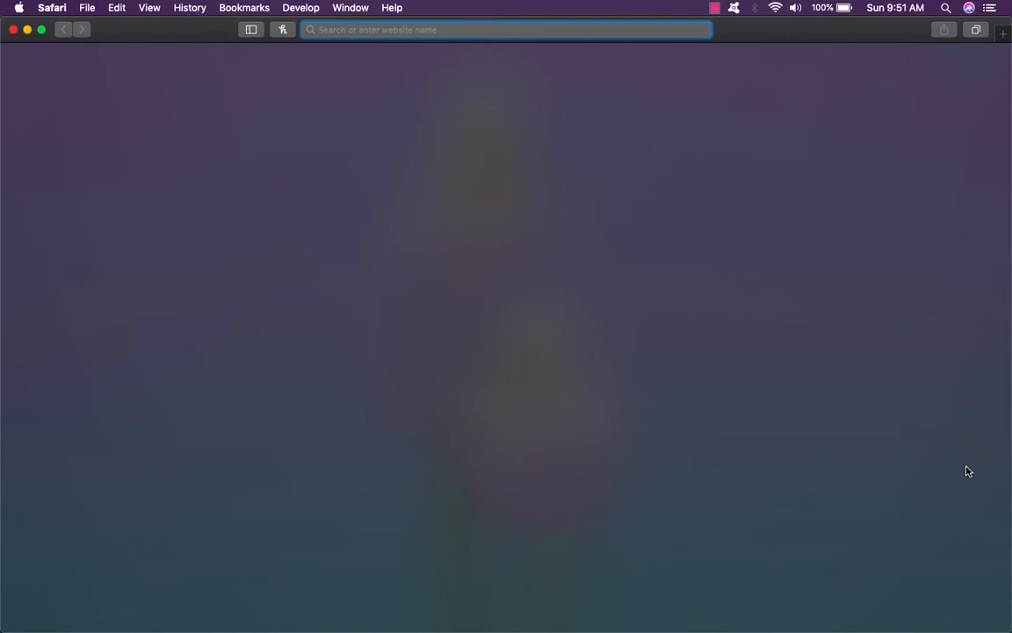
# Go to google.com and enter 'Playwright' in the Google search box
pyautogui.write('google.com')
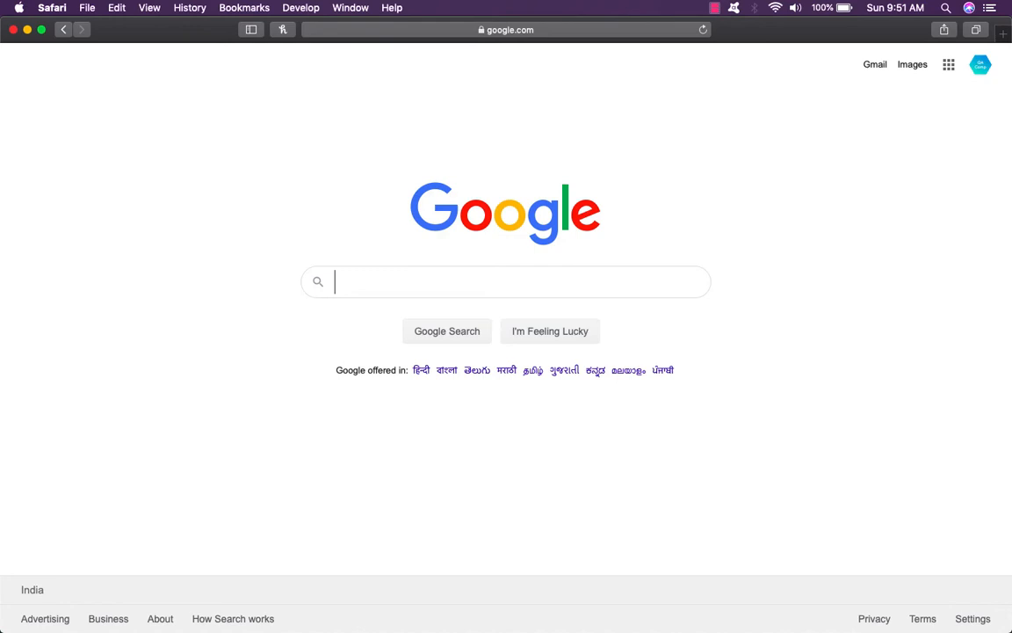
pyautogui.write('Playwright')
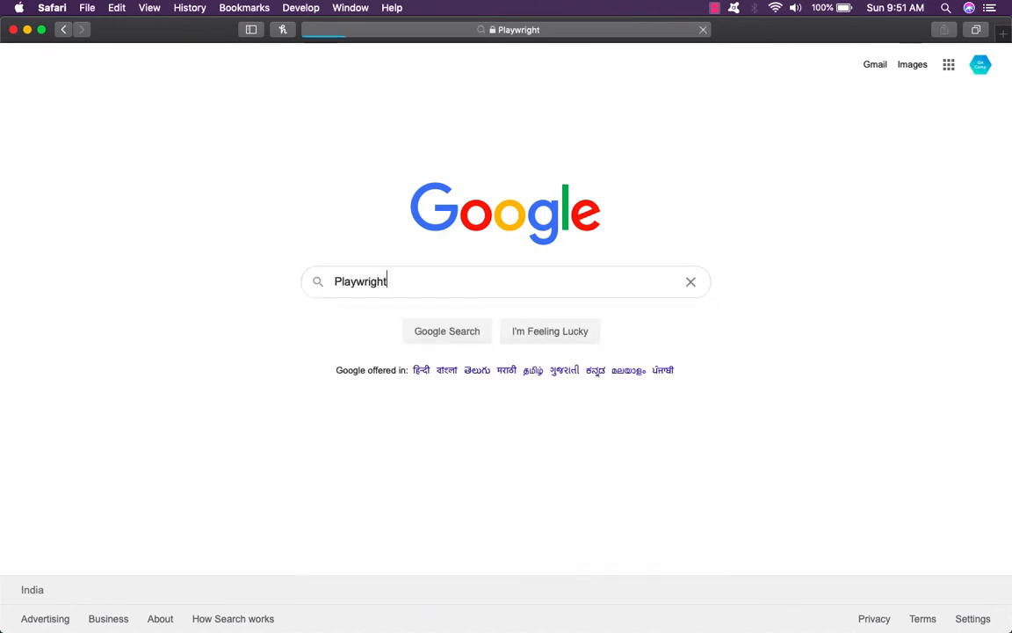